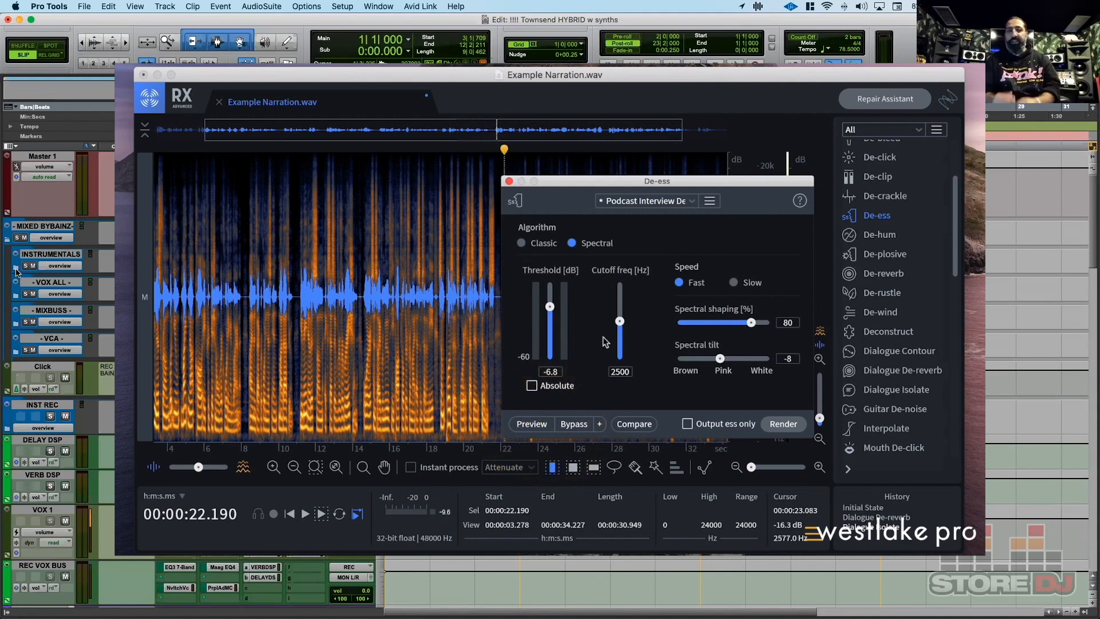
Show clip REC_01-02's EQ, filter and dynamics settings in the Clip Effects bar
{"action": "left_click", "coordinate": [218, 102]}
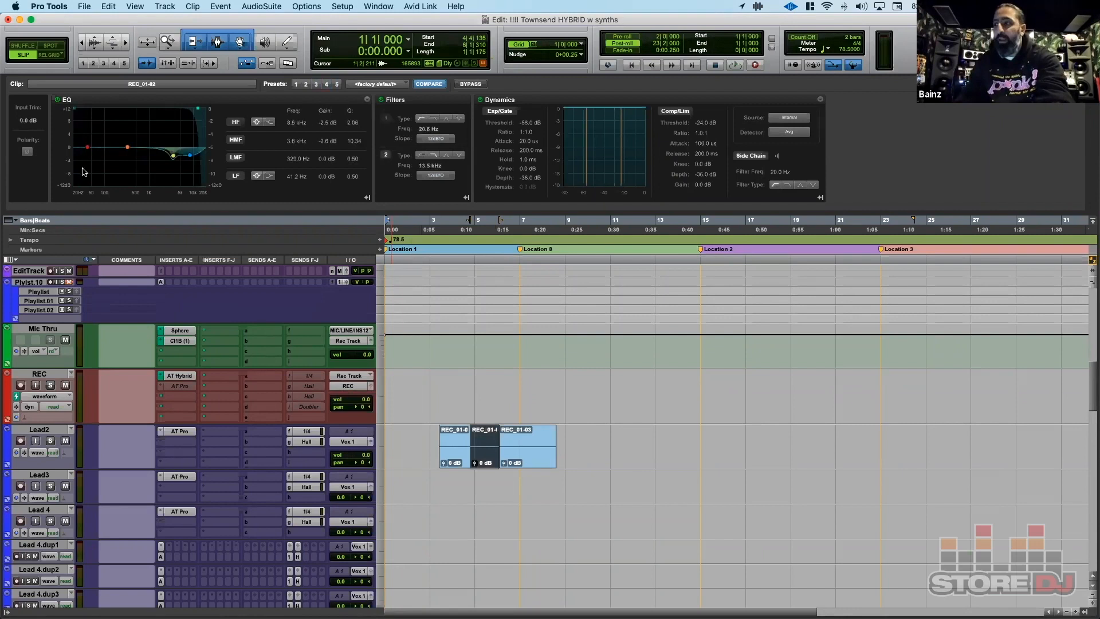
{"action": "left_click_drag", "start_coordinate": [172, 154], "coordinate": [181, 114]}
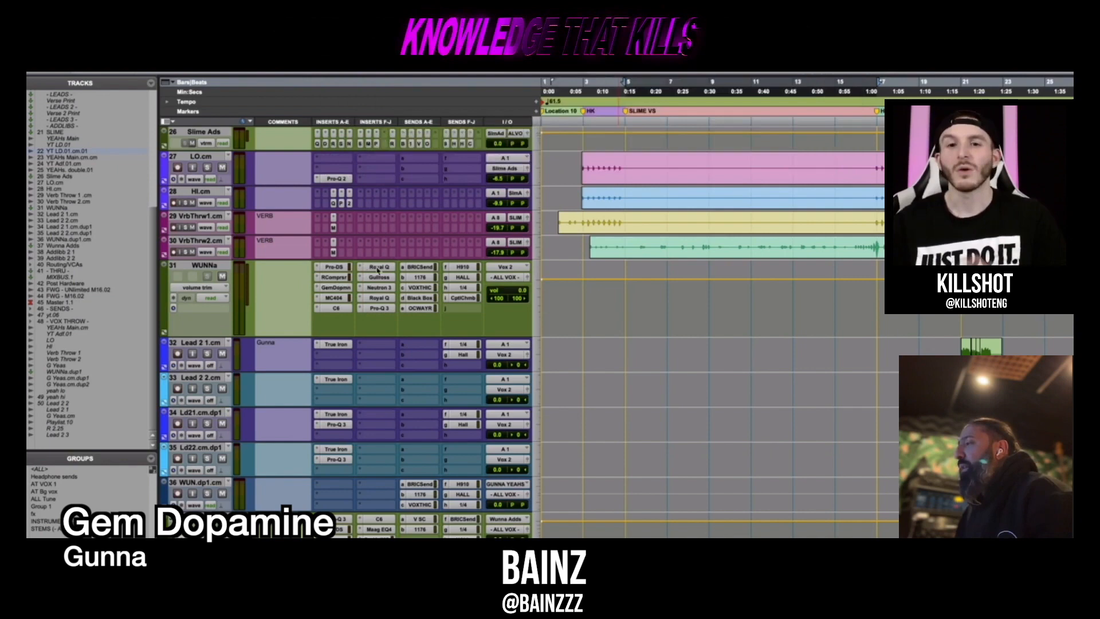
Bring up the other session to review the WUNNa track's inserts A–J and sends
{"action": "left_click", "coordinate": [372, 266]}
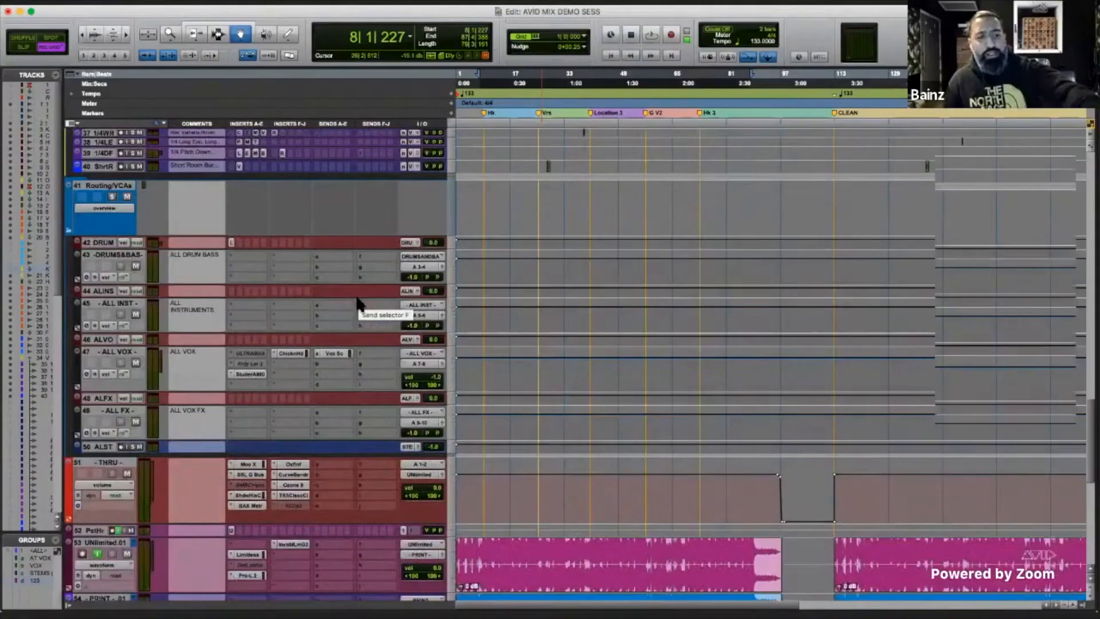
Scroll the AVID MIX DEMO Edit window up to the Routing/VCAs buses
{"action": "scroll", "scroll_direction": "up", "scroll_amount": 3}
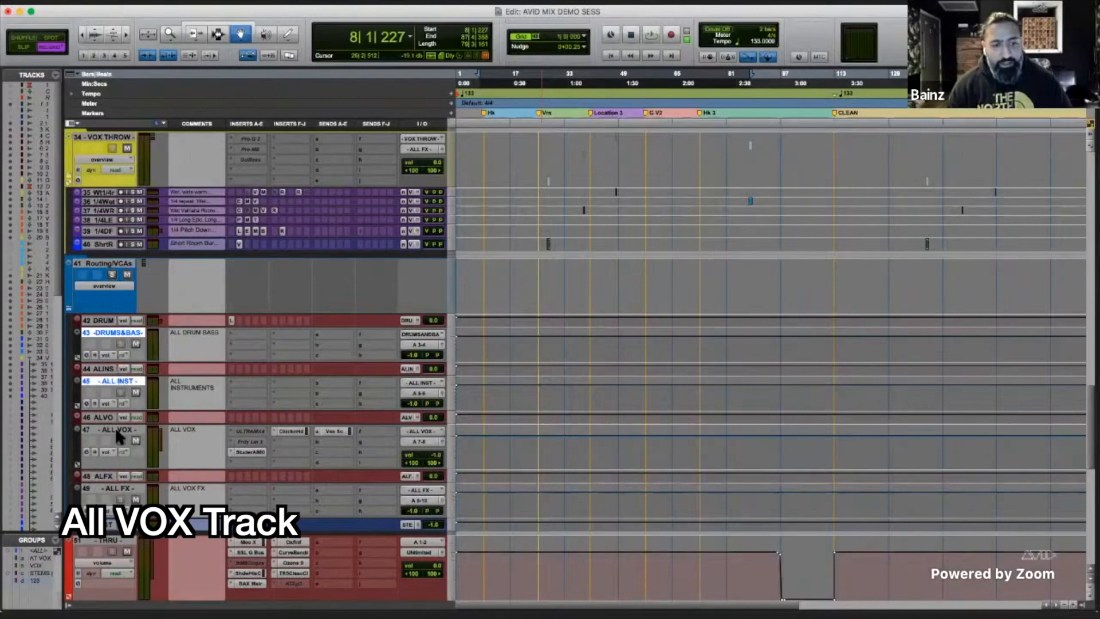
{"action": "left_click", "coordinate": [288, 431]}
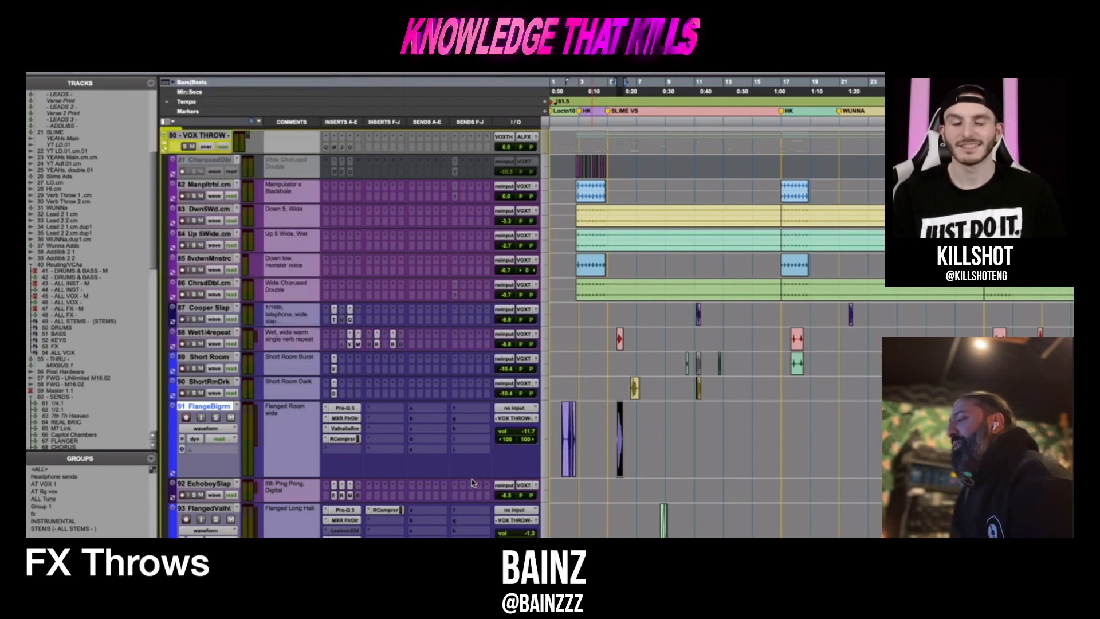
{"action": "scroll", "scroll_direction": "up", "scroll_amount": 3}
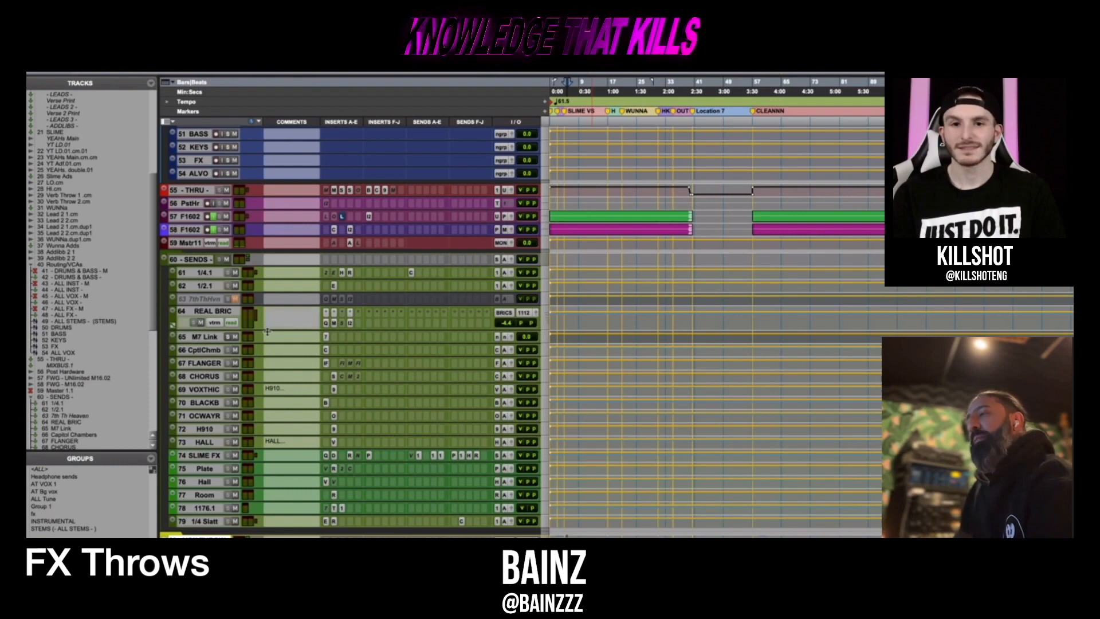
{"action": "scroll", "scroll_direction": "up", "scroll_amount": 3}
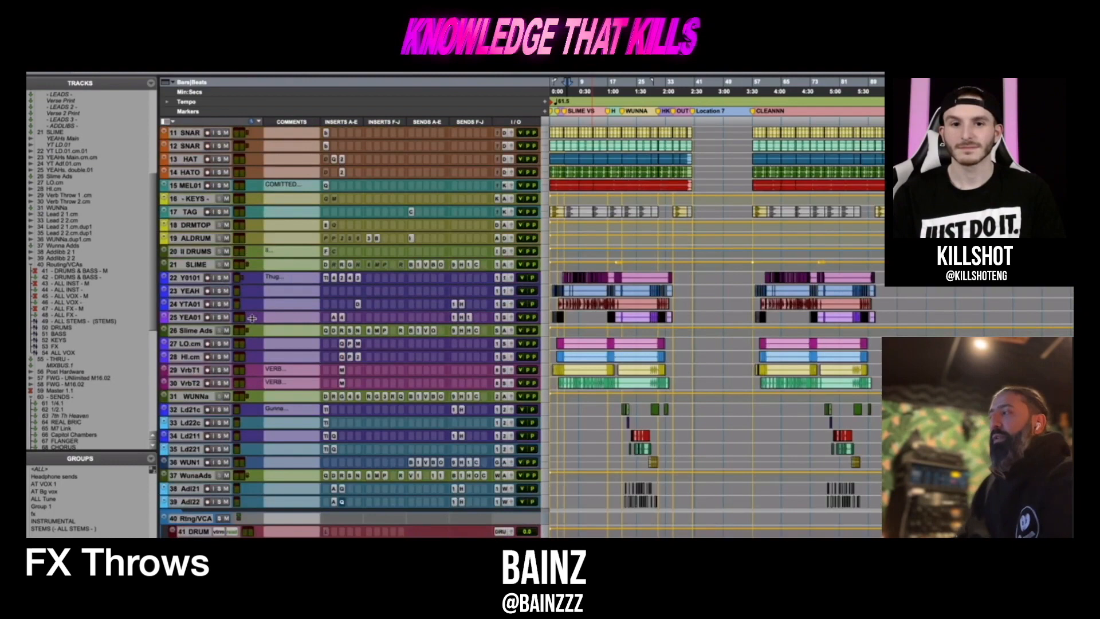